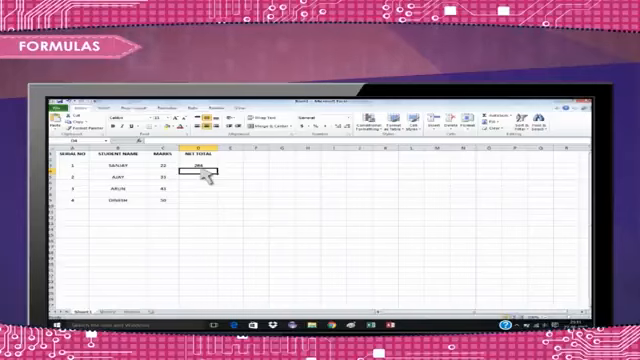
Step: Enter =C2*12 in D2 so Sanjay's Net Total multiplies his C2 marks by 12
text(=C2*2)
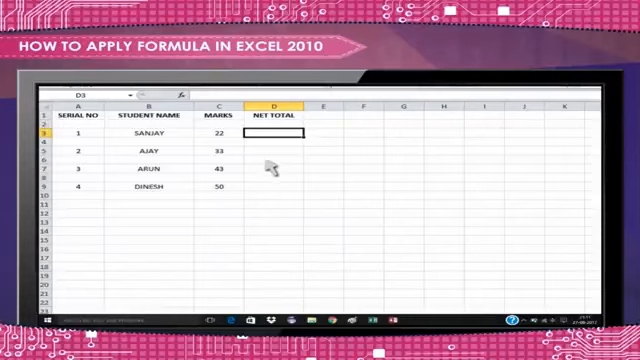
text(=)
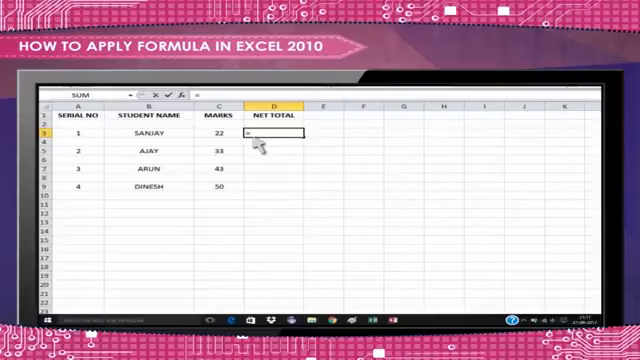
click(212, 132)
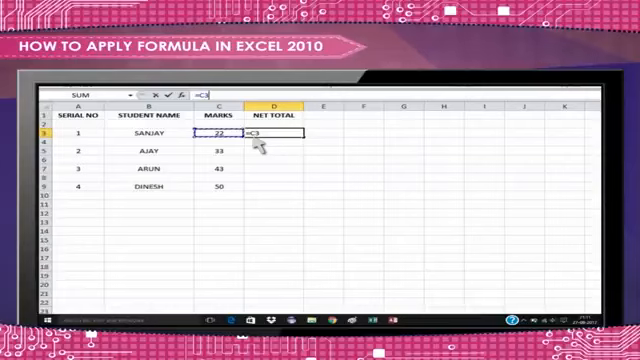
text(*)
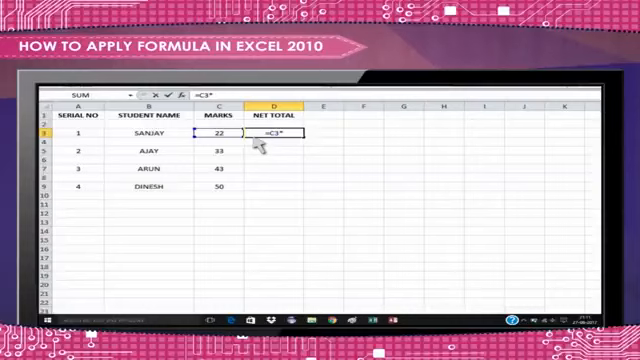
text(12)
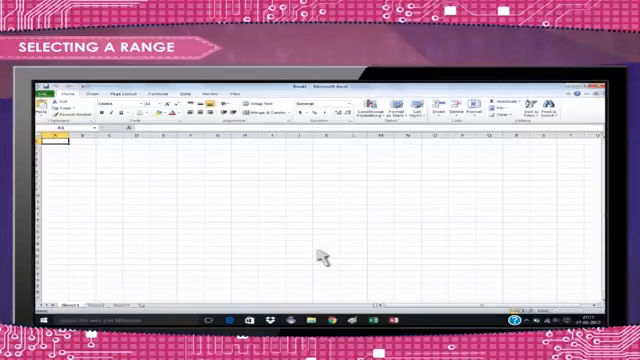
mouse_move(62, 158)
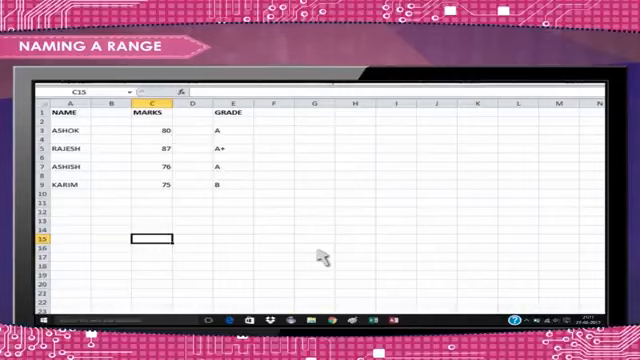
mouse_move(90, 120)
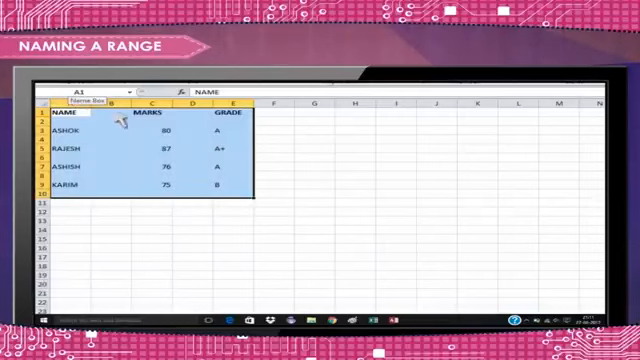
Step: Name the selected A1:C5 students range MARKSHEET via the Name Box
text(MARKSHEET)
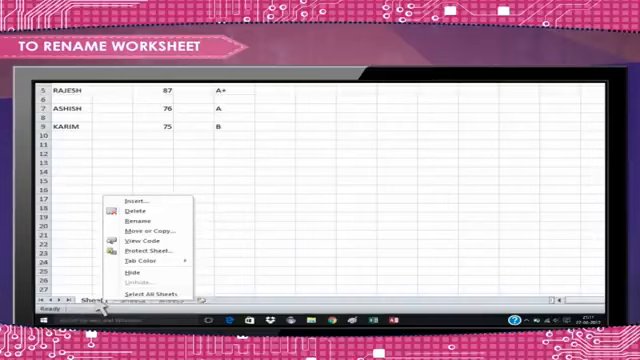
mouse_move(136, 216)
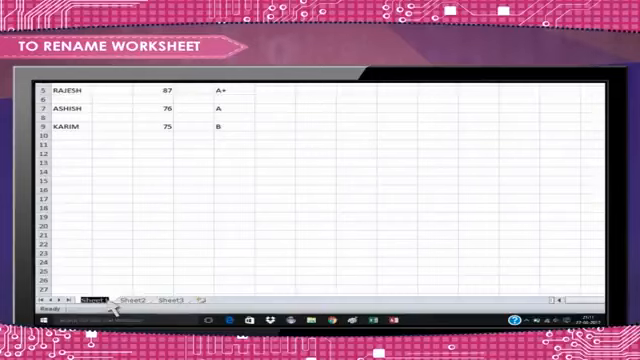
Step: Rename the Sheet1 tab to MARK SHEET and confirm, ready for the delete options
text(MARK SHEET)
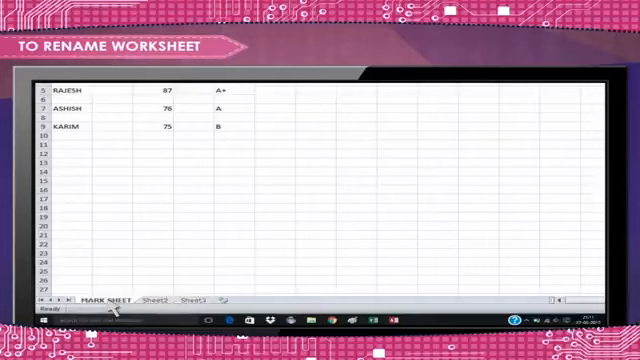
click(320, 216)
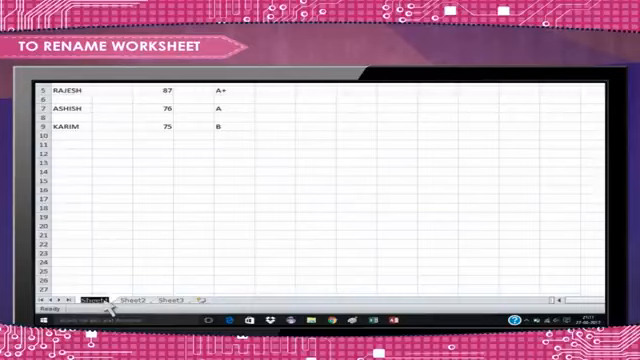
double_click(96, 300)
text(MARK SHEET)
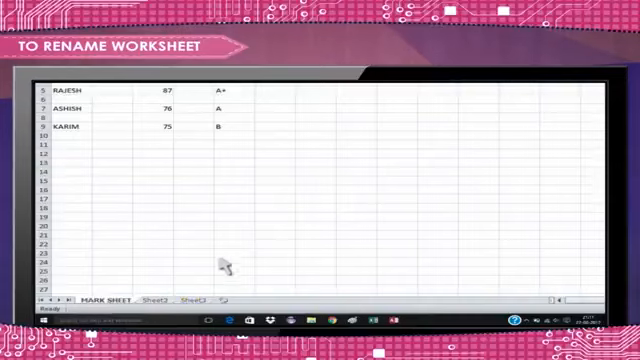
click(228, 244)
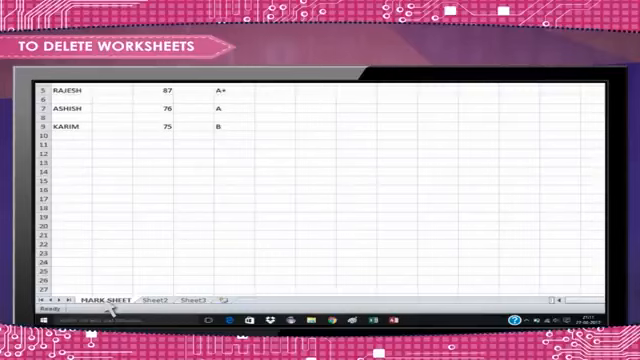
right_click(98, 300)
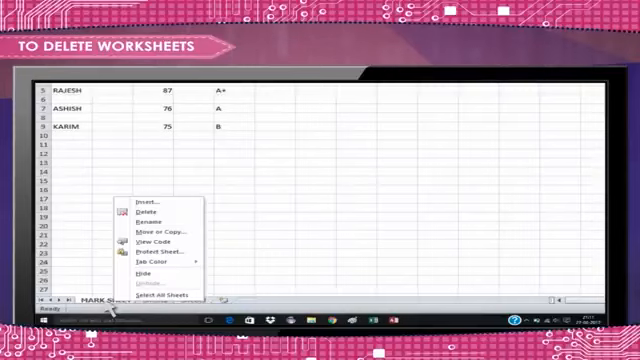